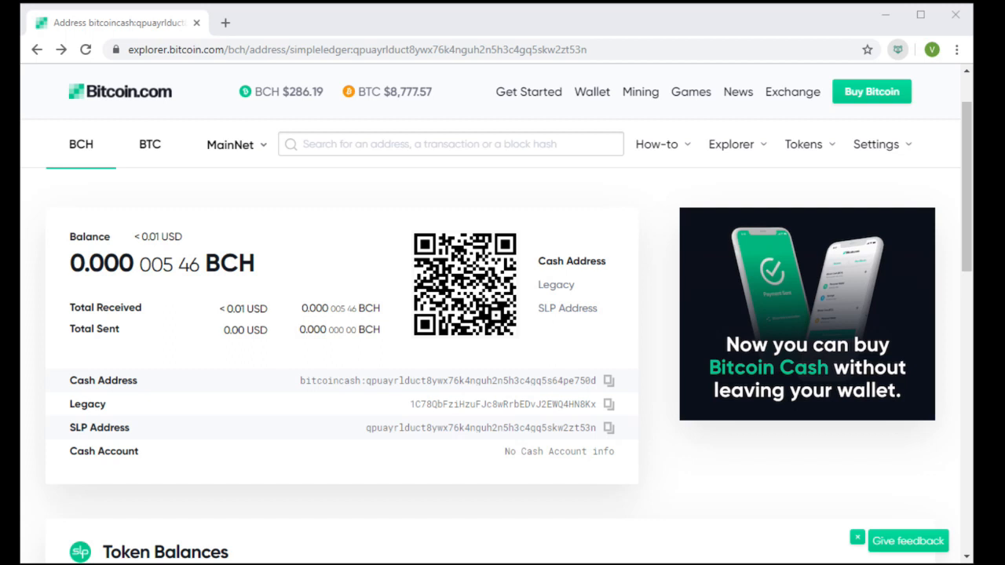
{"action": "mouse_move", "coordinate": [407, 340]}
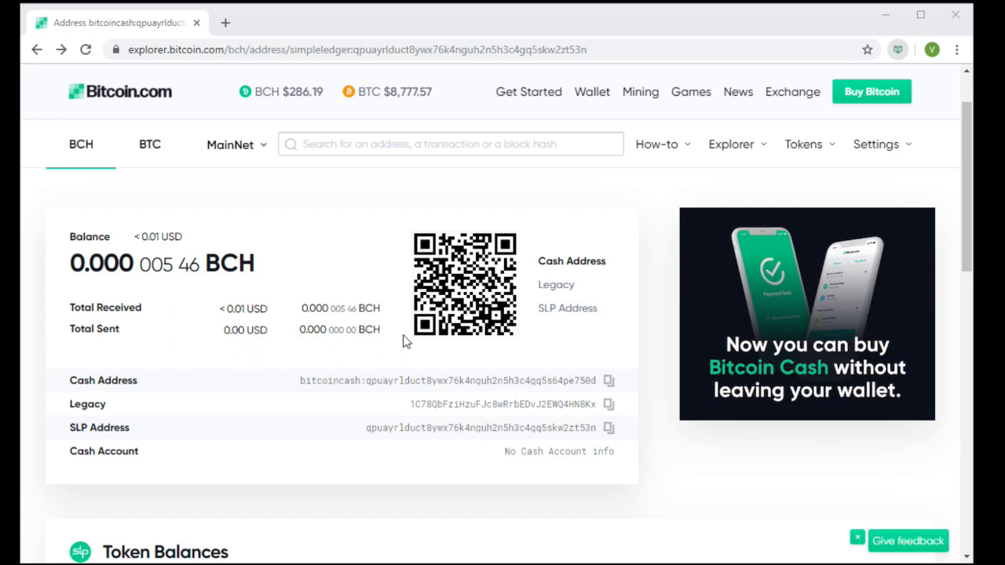
{"action": "mouse_move", "coordinate": [896, 50]}
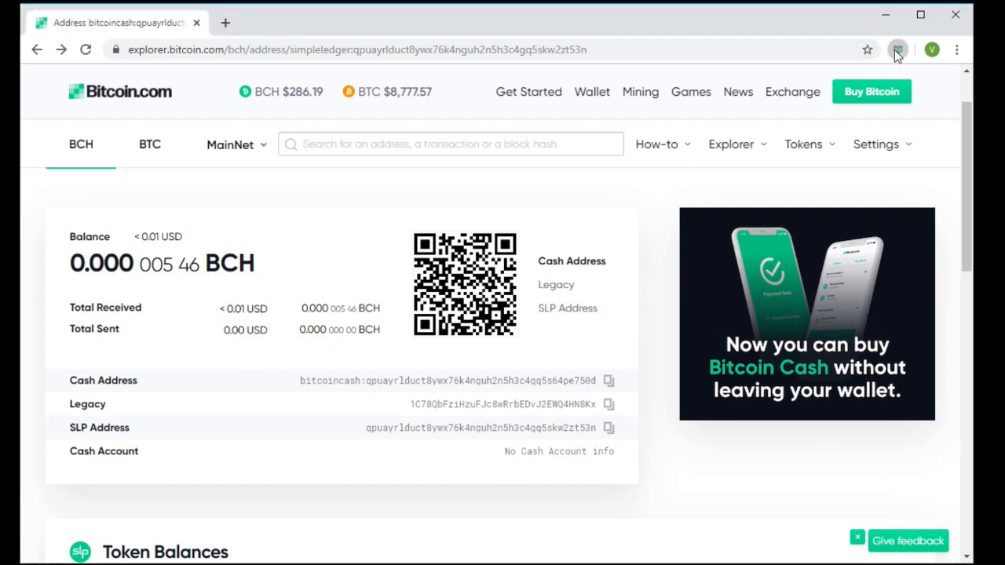
- Open Badger Wallet and review the explorer page's transaction and USDH HonestCoin balance
{"action": "left_click", "coordinate": [896, 50]}
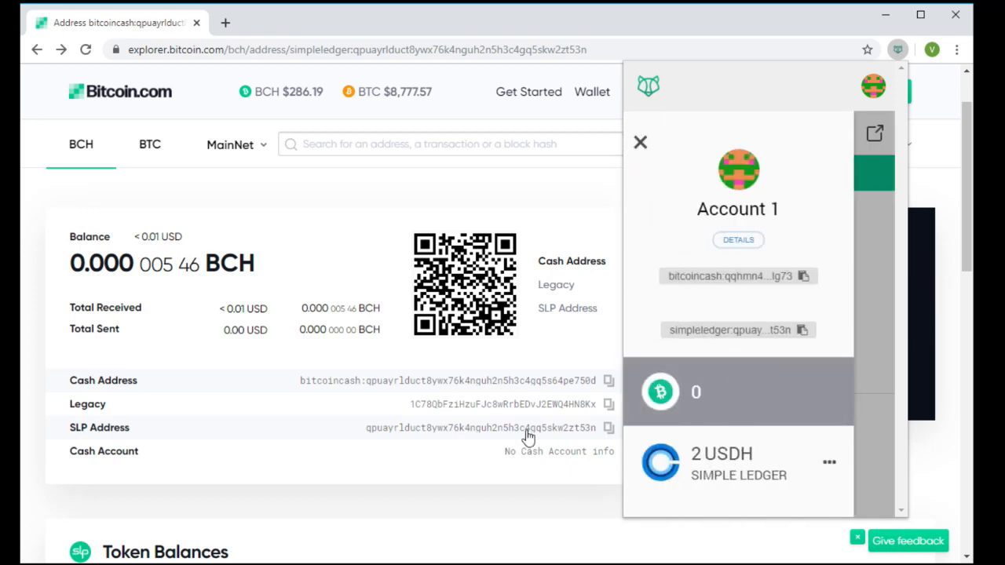
{"action": "scroll", "scroll_direction": "down", "scroll_amount": 3}
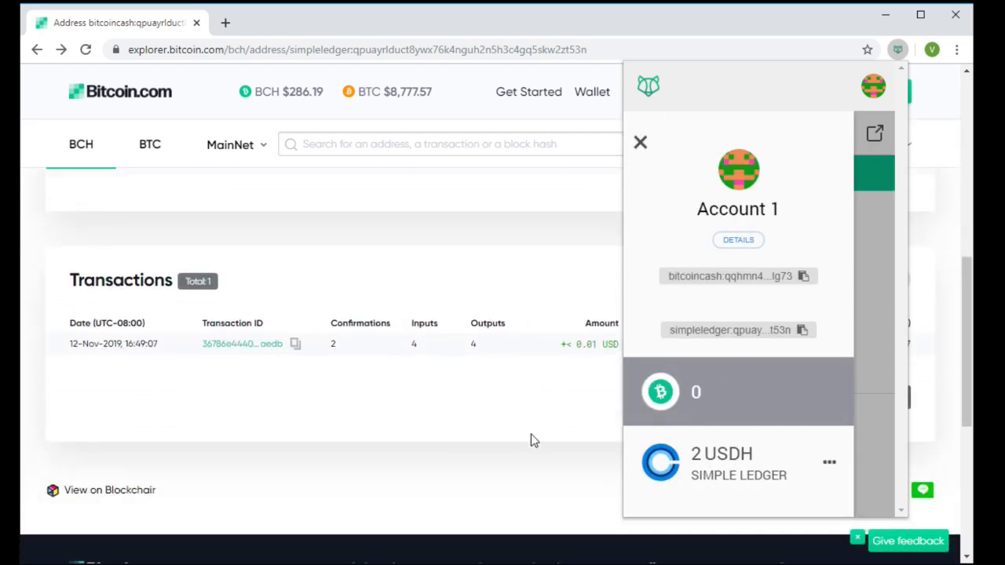
{"action": "mouse_move", "coordinate": [429, 343]}
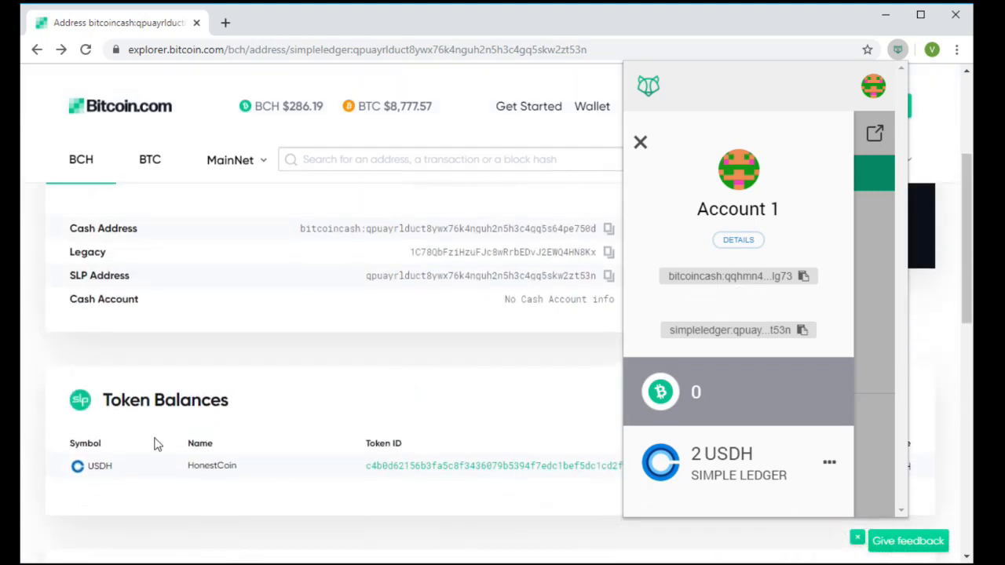
{"action": "scroll", "scroll_direction": "up", "scroll_amount": 3}
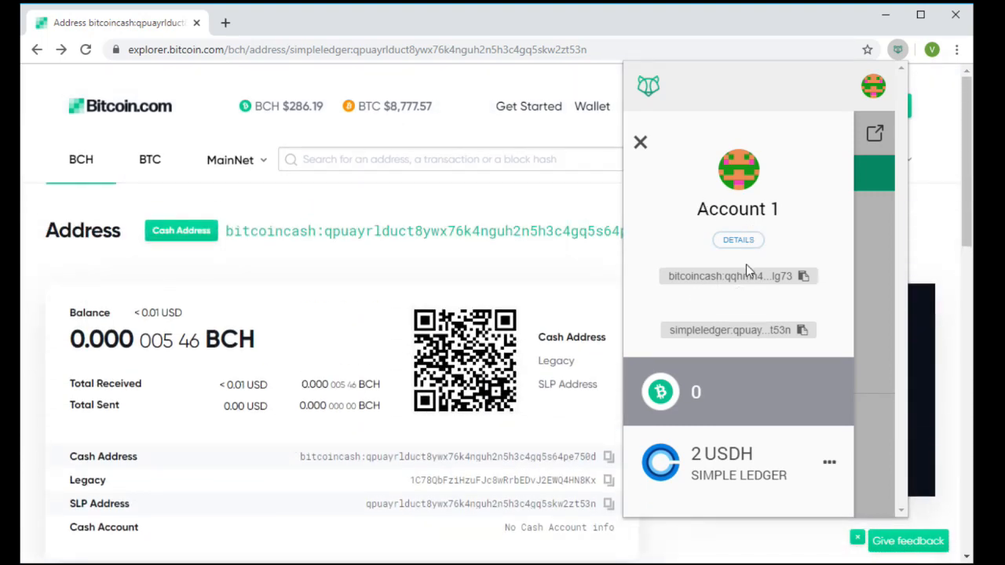
{"action": "scroll", "scroll_direction": "down", "scroll_amount": 3}
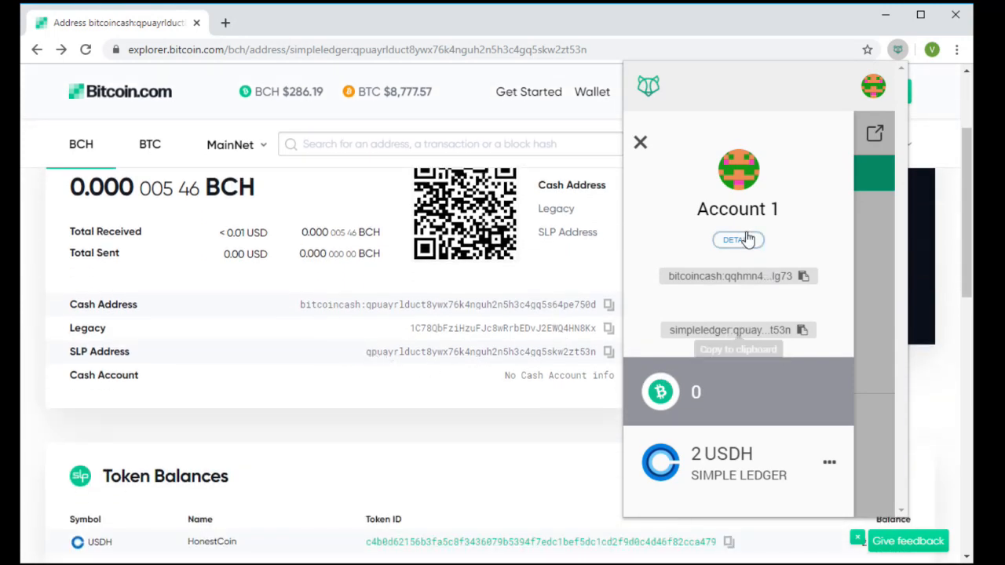
{"action": "left_click", "coordinate": [736, 240]}
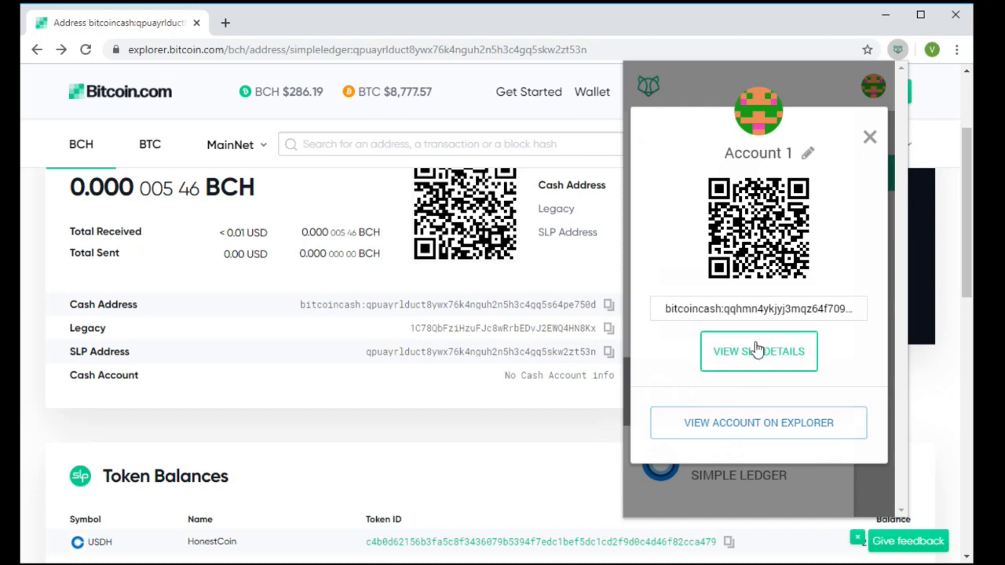
{"action": "left_click", "coordinate": [758, 351]}
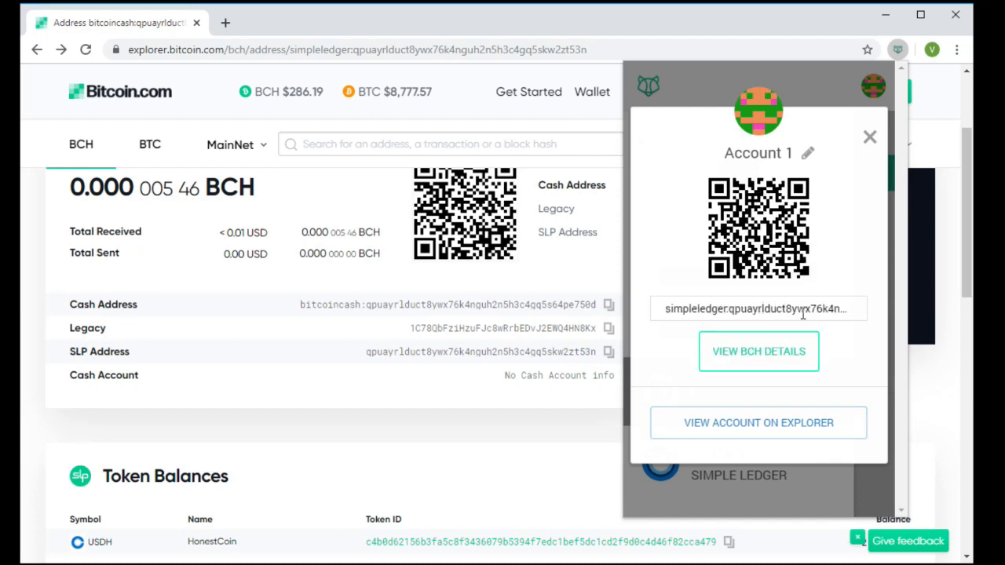
{"action": "mouse_move", "coordinate": [873, 150]}
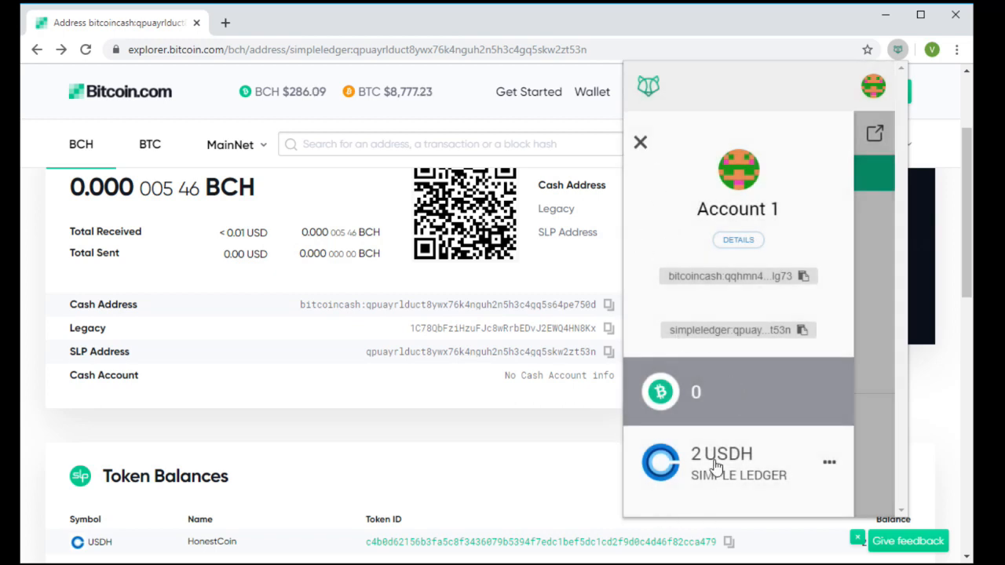
{"action": "scroll", "scroll_direction": "down", "scroll_amount": 3}
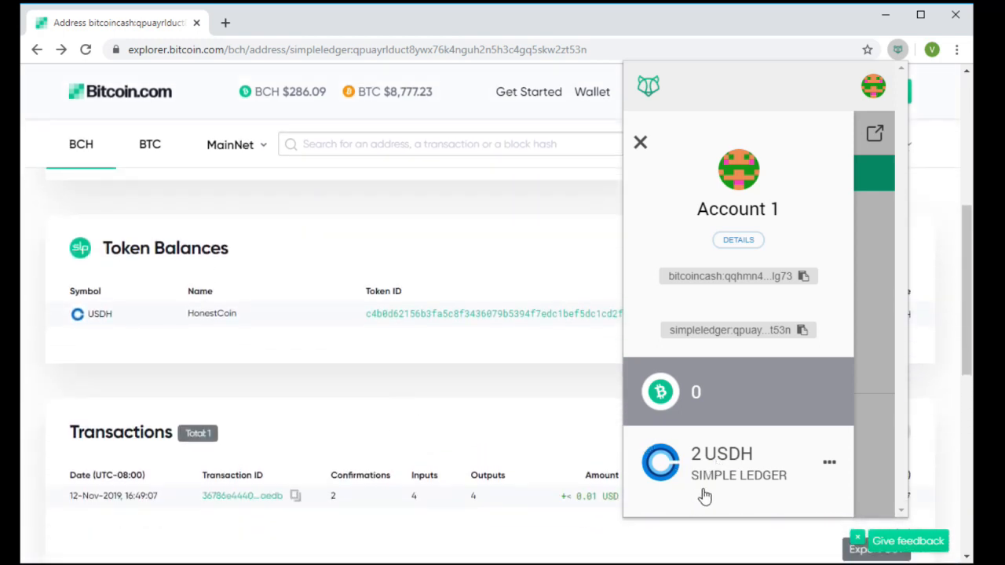
- Open the 2 USDH token page and begin a token send to a simpleledger address
{"action": "left_click", "coordinate": [720, 463]}
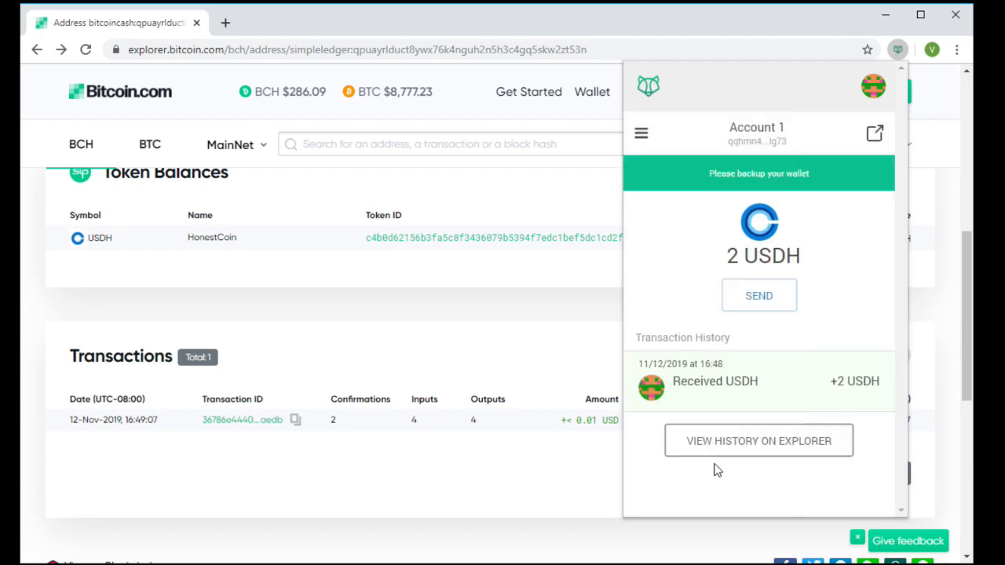
{"action": "mouse_move", "coordinate": [758, 295]}
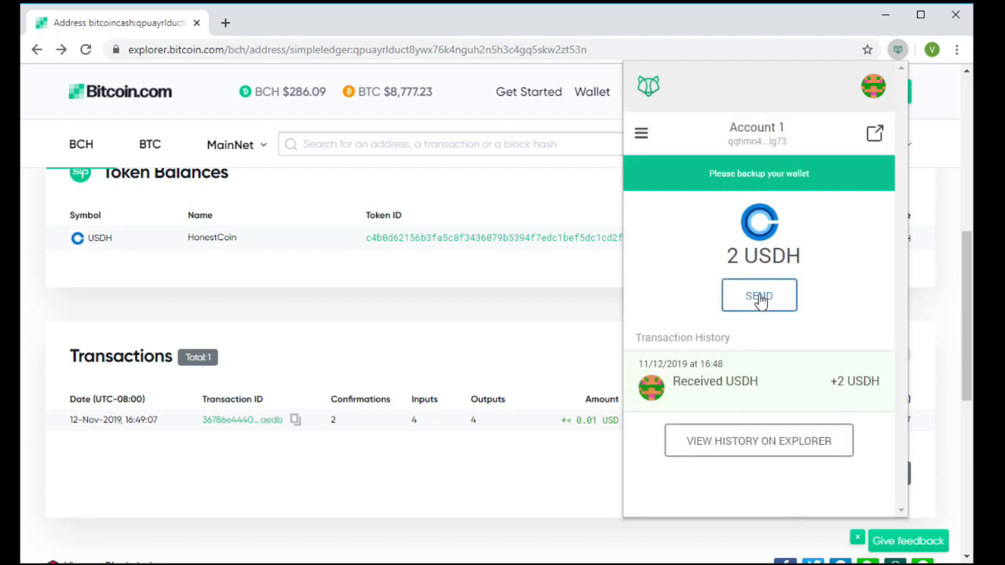
{"action": "left_click", "coordinate": [758, 295]}
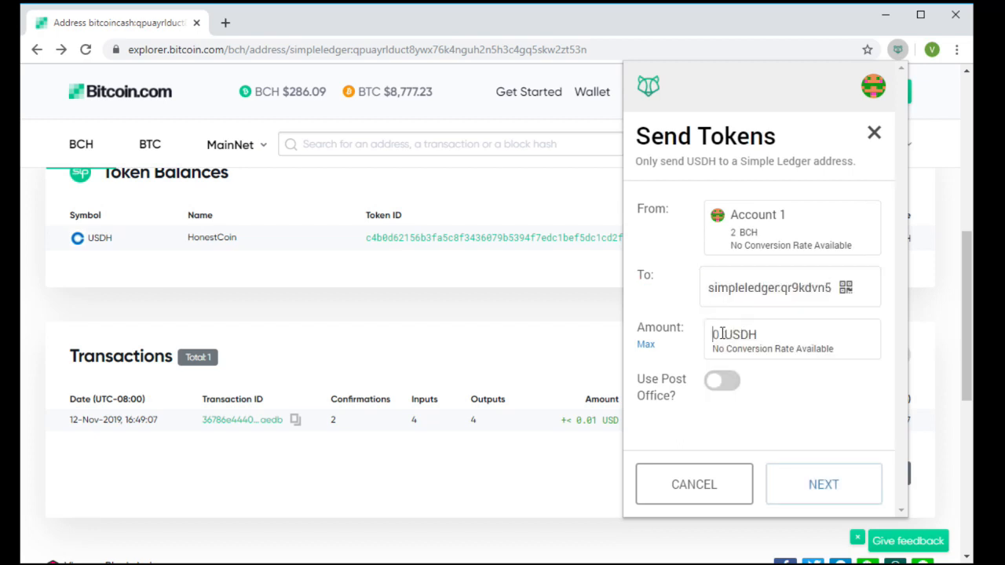
- Send 1 USDH using Post Office postage and confirm the transaction
{"action": "left_click", "coordinate": [721, 380]}
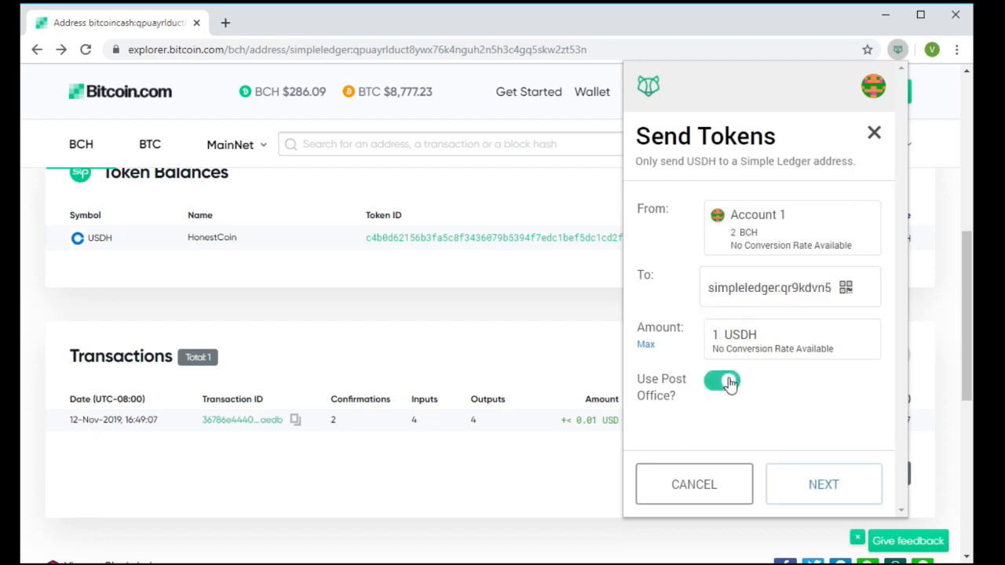
{"action": "mouse_move", "coordinate": [823, 484]}
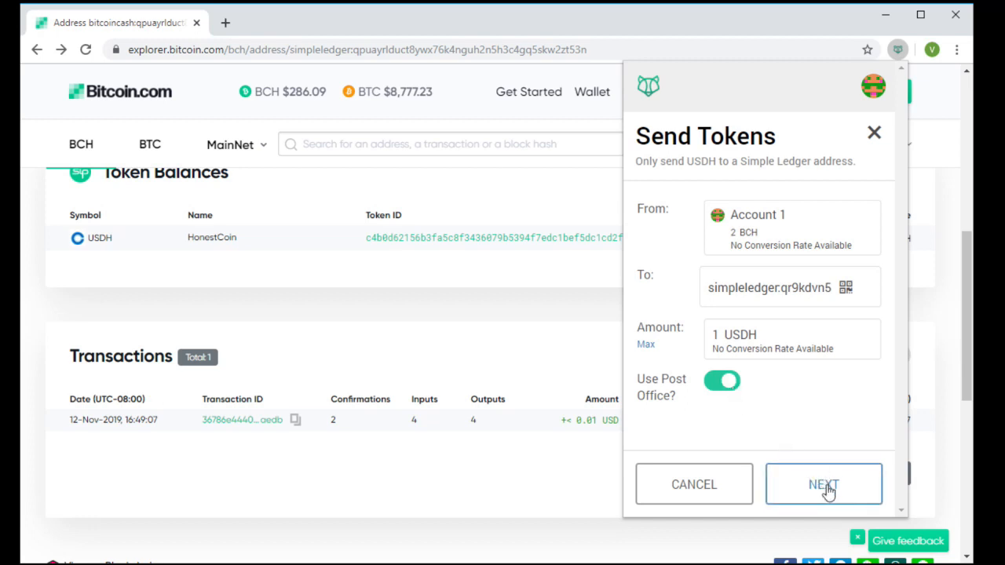
{"action": "left_click", "coordinate": [824, 484]}
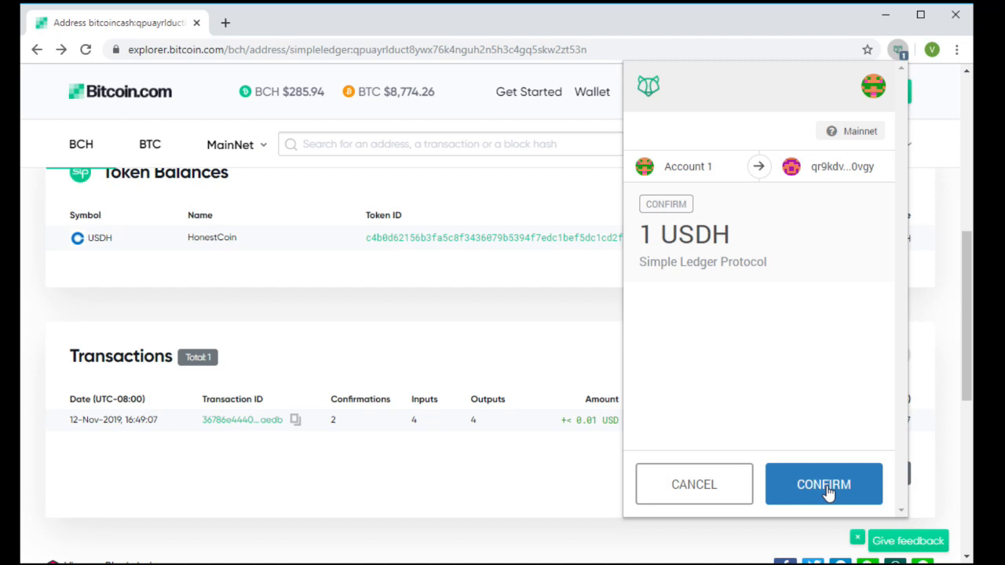
{"action": "left_click", "coordinate": [824, 484]}
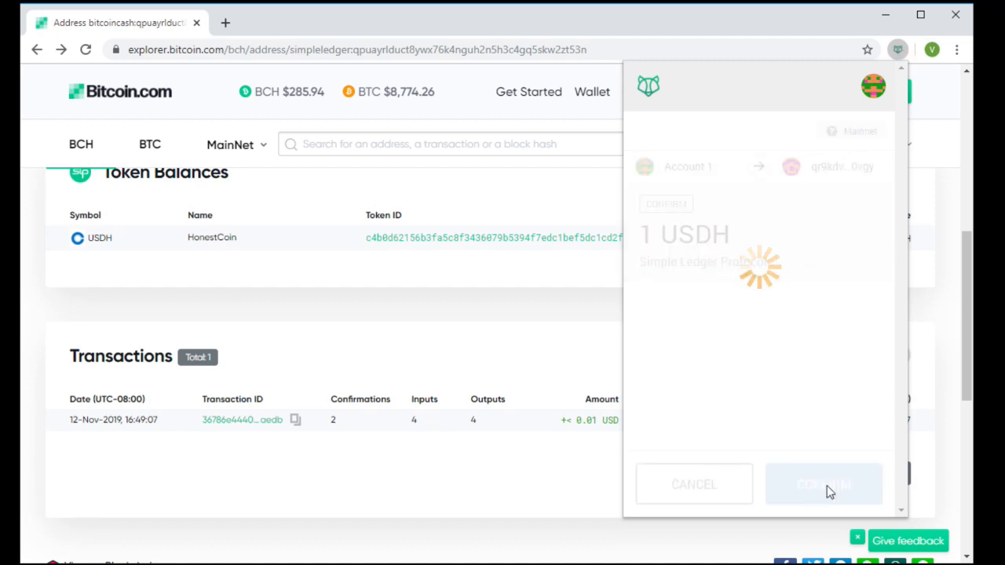
- Review the wallet's 0.96 USDH balance and the −1 USDH history entry
{"action": "left_click", "coordinate": [823, 485]}
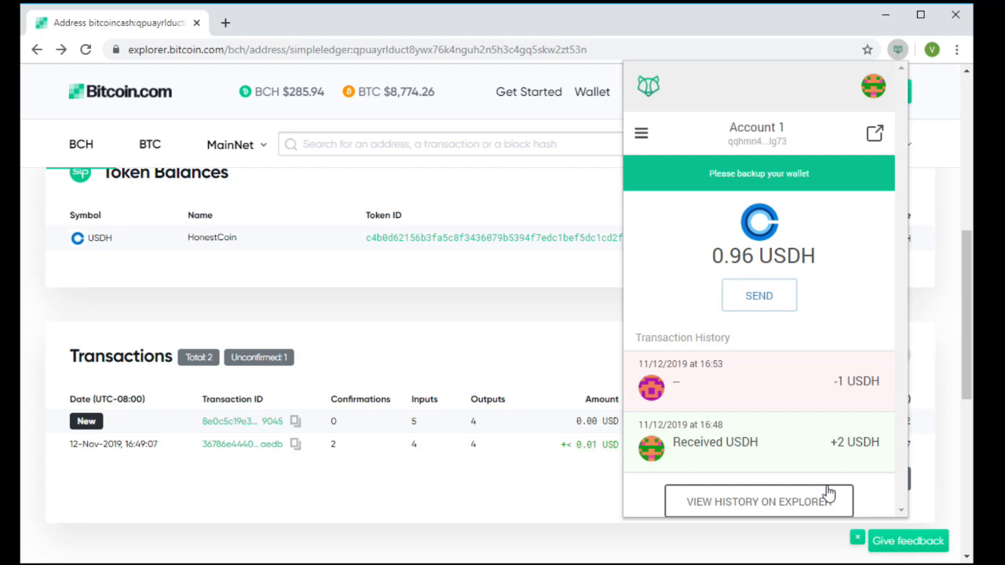
{"action": "mouse_move", "coordinate": [486, 496]}
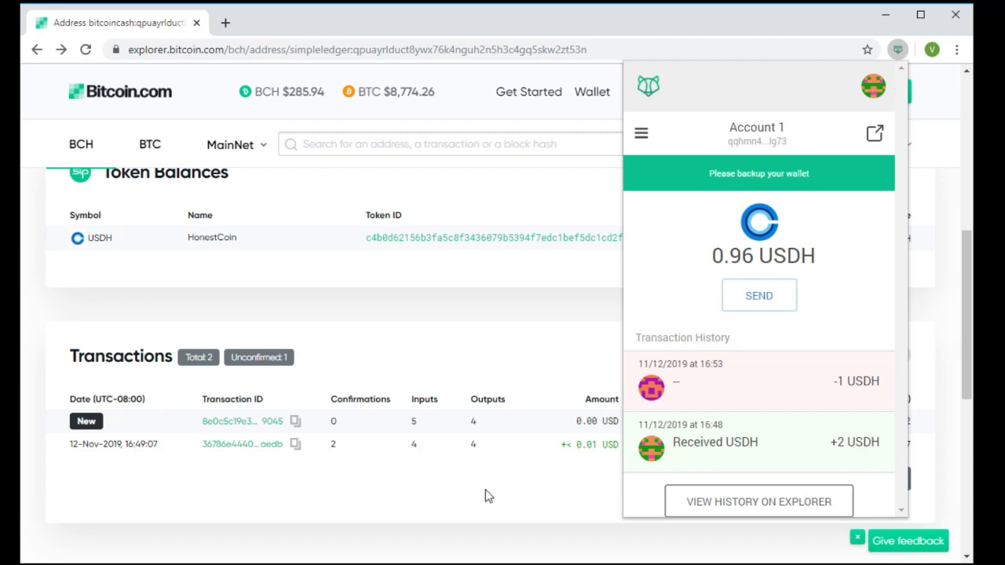
{"action": "mouse_move", "coordinate": [255, 424]}
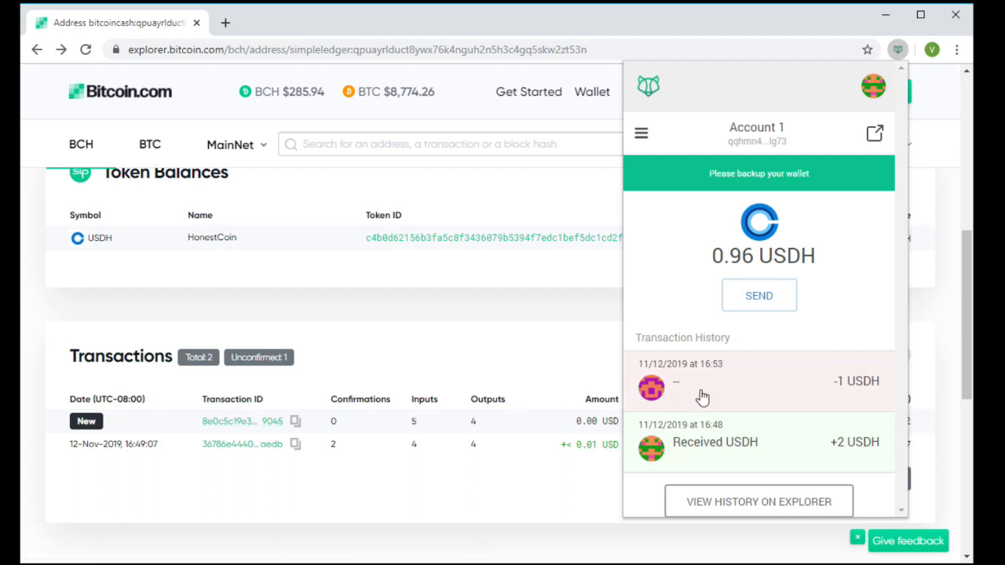
- Open the −1 USDH transaction in the explorer and scroll to its 1, 0.04 and 0.96 USDH outputs
{"action": "left_click", "coordinate": [759, 381]}
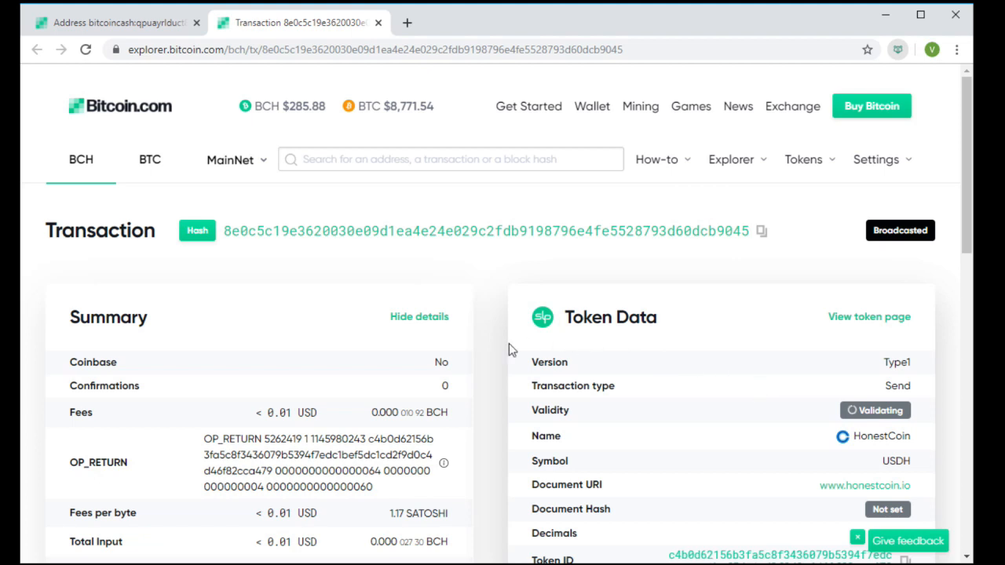
{"action": "scroll", "scroll_direction": "down", "scroll_amount": 3}
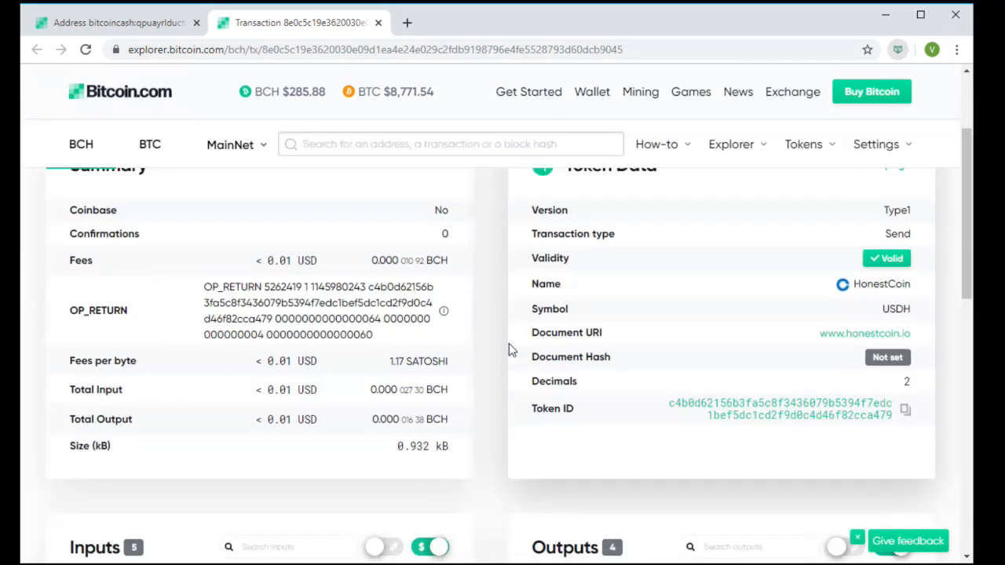
{"action": "scroll", "scroll_direction": "down", "scroll_amount": 3}
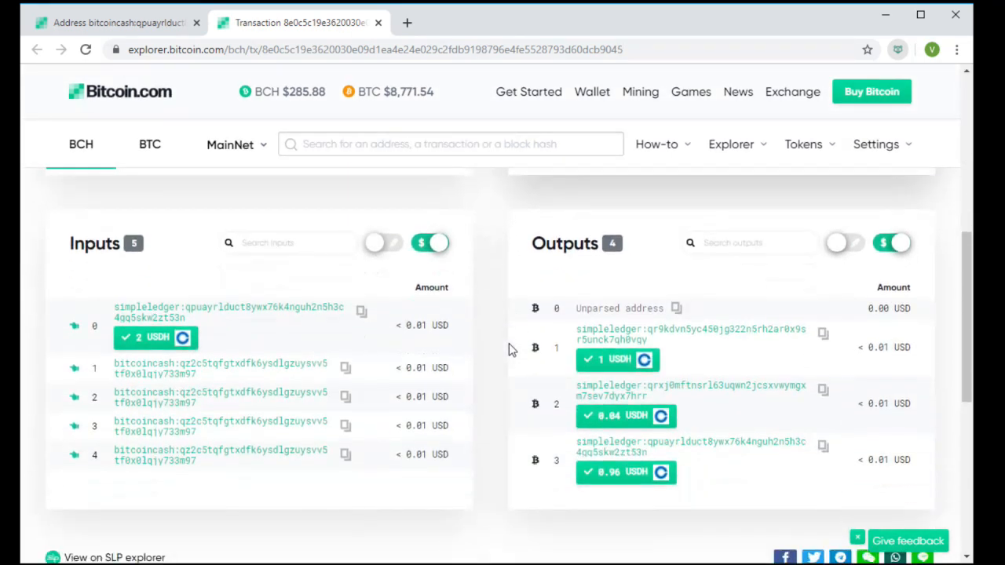
{"action": "mouse_move", "coordinate": [186, 312]}
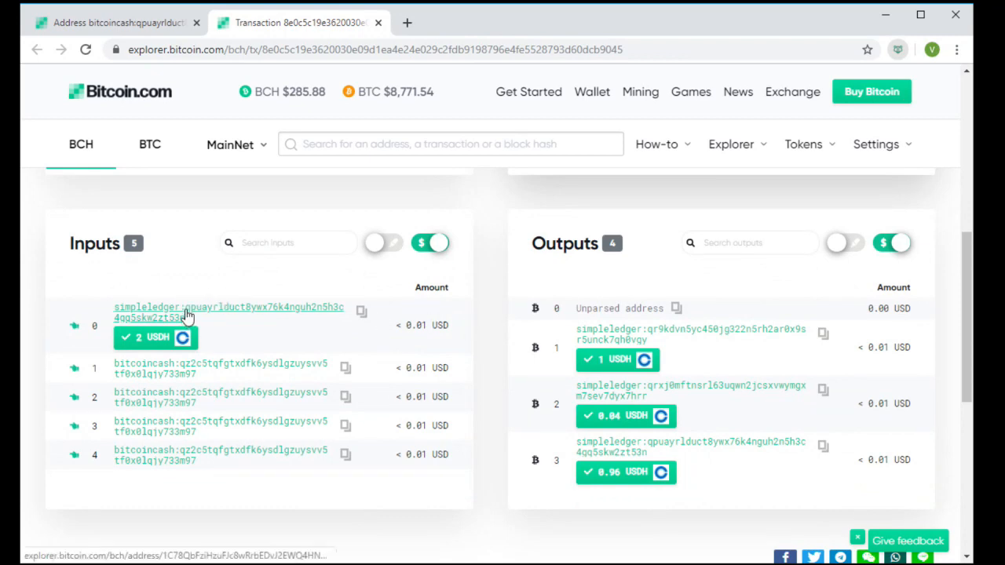
{"action": "mouse_move", "coordinate": [608, 462]}
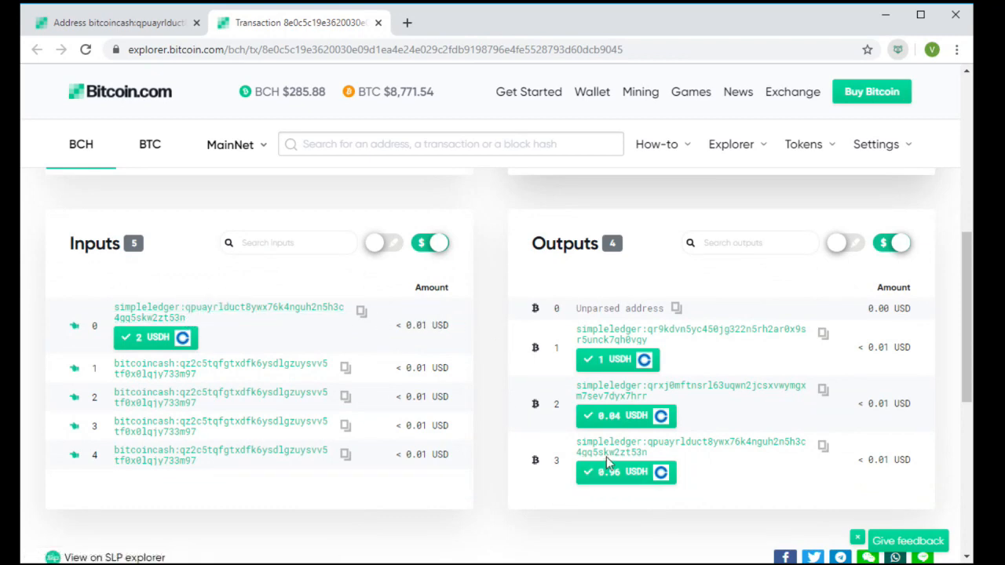
{"action": "mouse_move", "coordinate": [611, 334]}
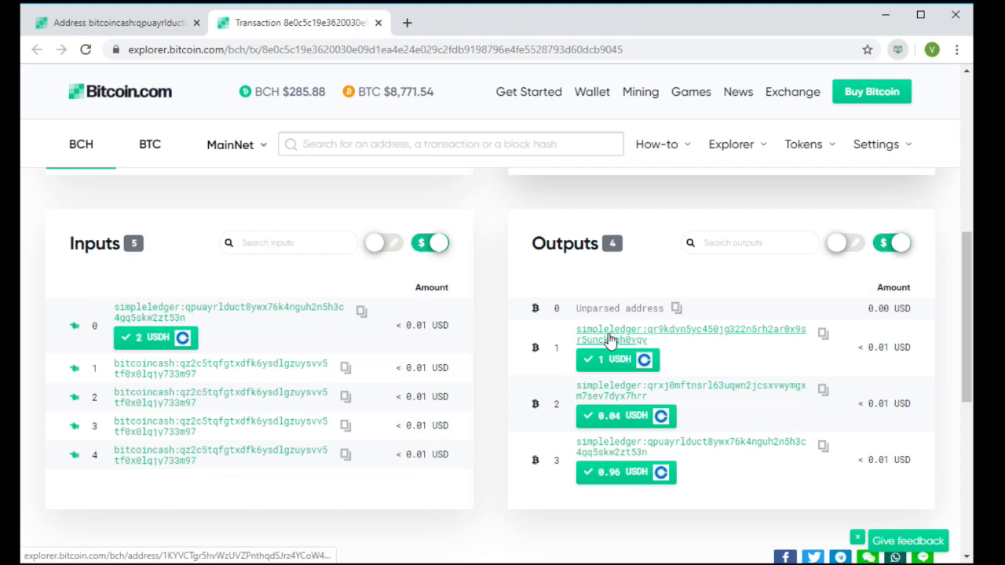
{"action": "mouse_move", "coordinate": [623, 398]}
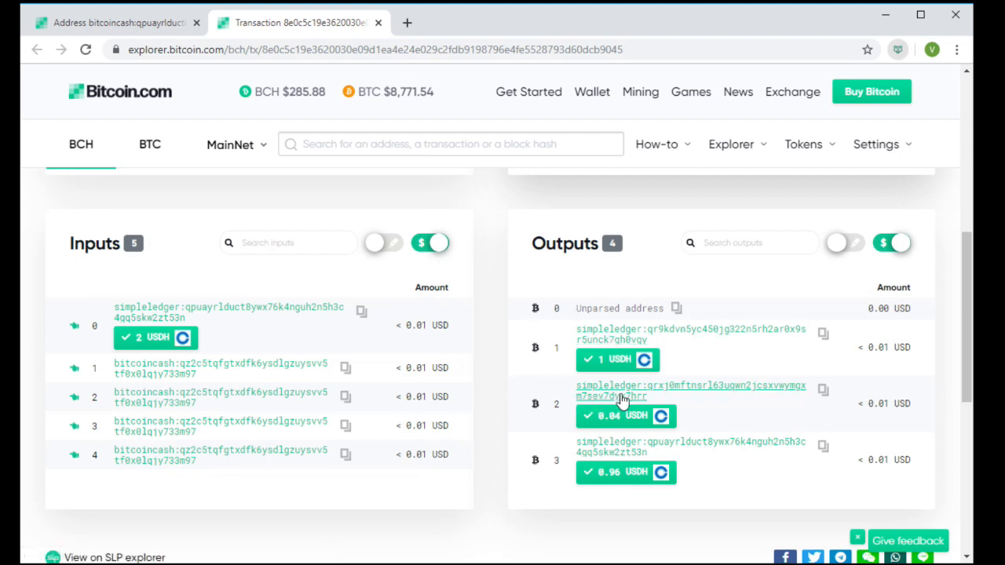
{"action": "mouse_move", "coordinate": [615, 396]}
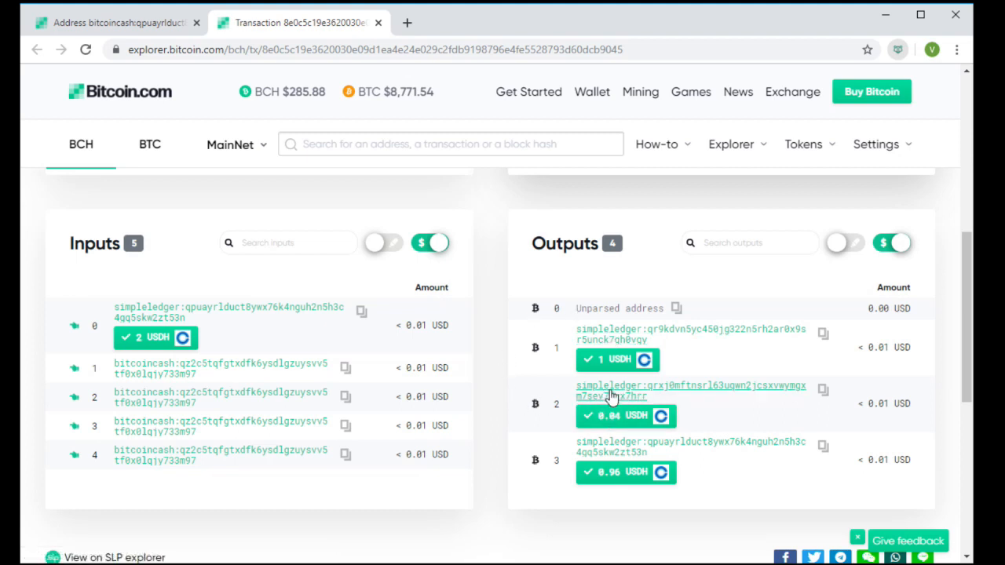
{"action": "mouse_move", "coordinate": [153, 402]}
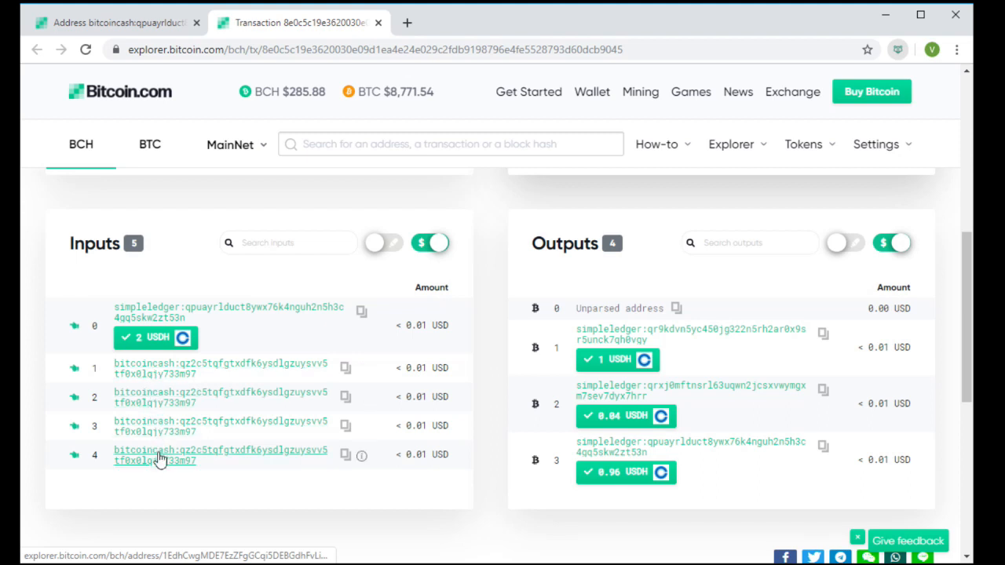
{"action": "mouse_move", "coordinate": [344, 511]}
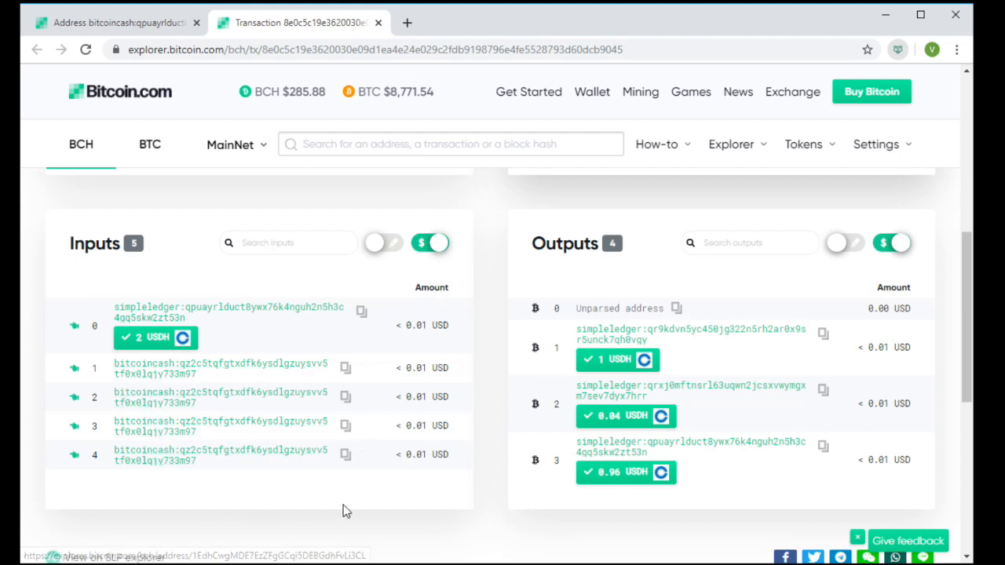
{"action": "mouse_move", "coordinate": [848, 88]}
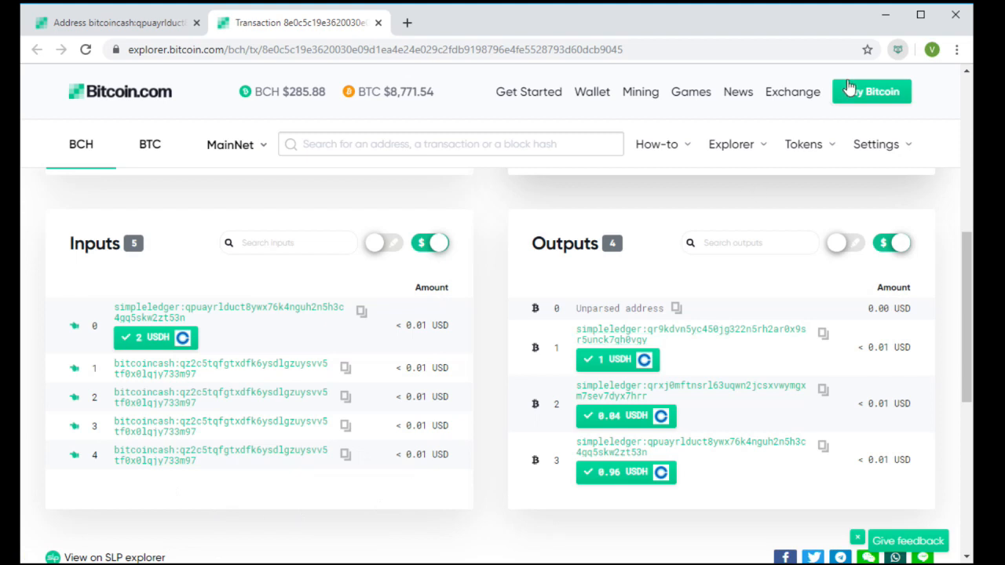
{"action": "mouse_move", "coordinate": [897, 49]}
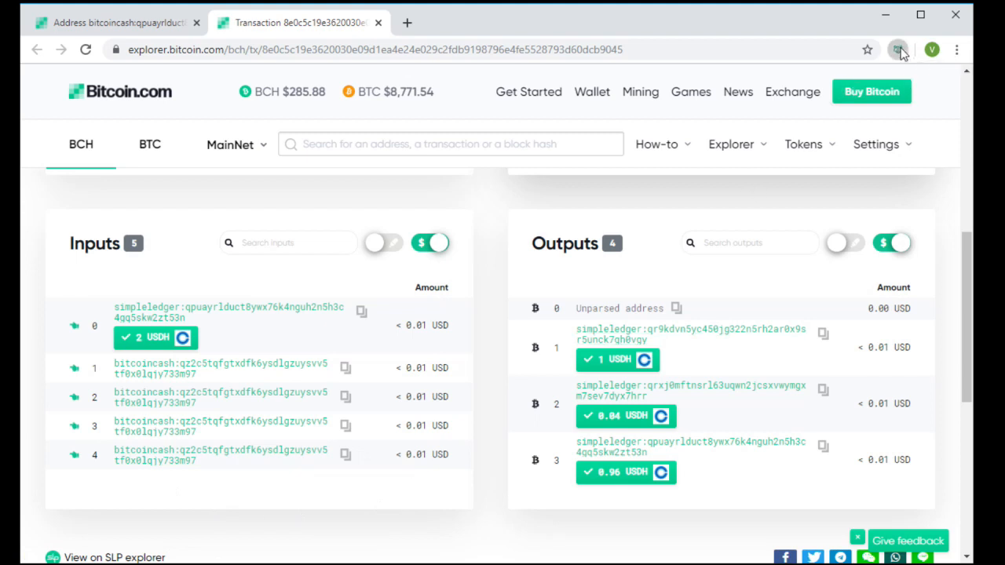
- Reopen Badger Wallet and view the USDH page with 0.96 balance and −1/+2 entries
{"action": "left_click", "coordinate": [898, 50]}
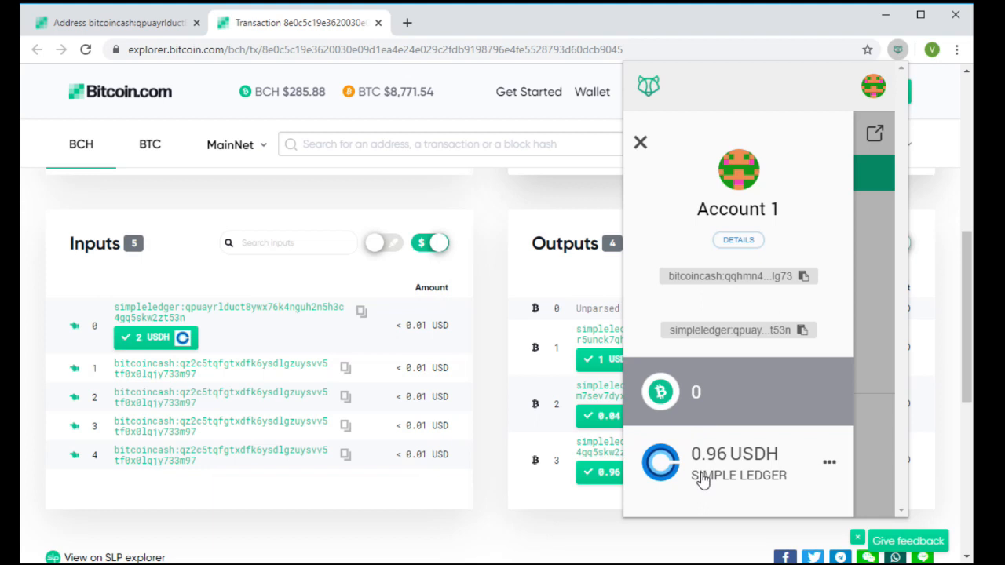
{"action": "left_click", "coordinate": [734, 463]}
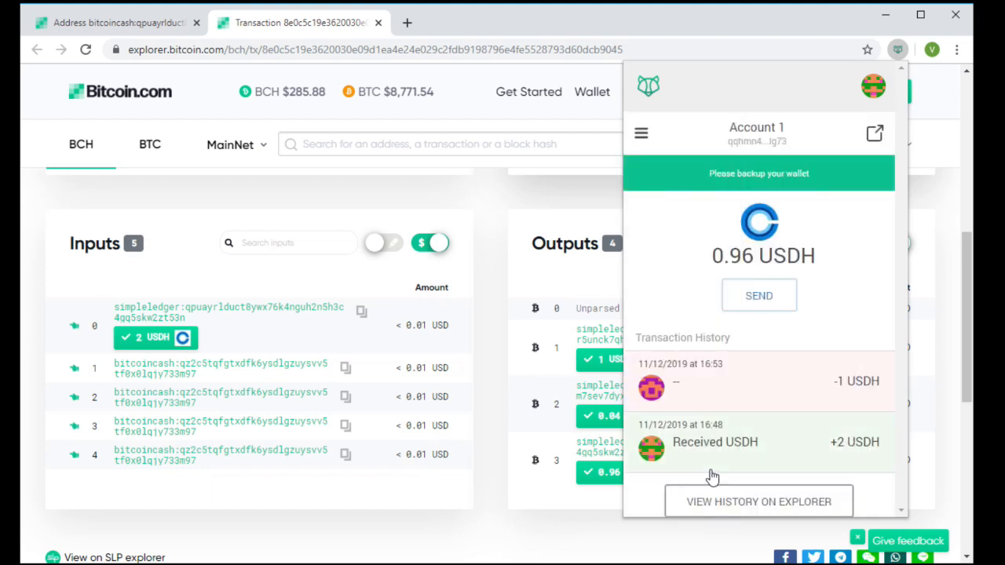
{"action": "mouse_move", "coordinate": [875, 490]}
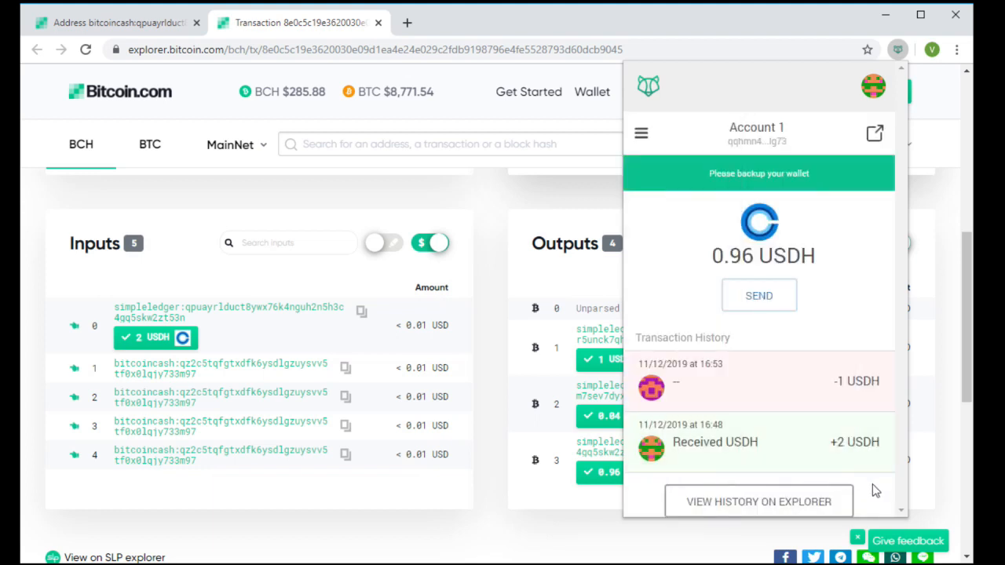